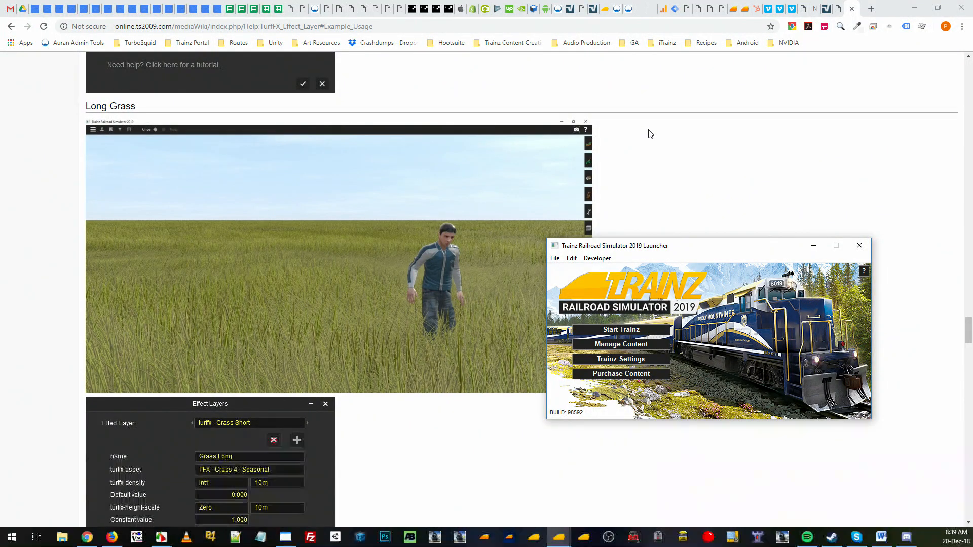
{"action": "mouse_move", "coordinate": [651, 127]}
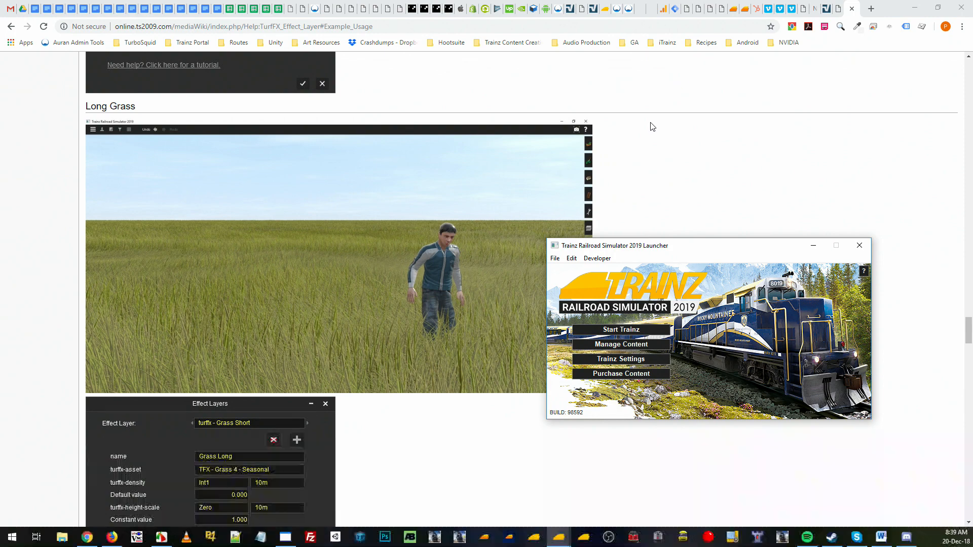
{"action": "mouse_move", "coordinate": [179, 154]}
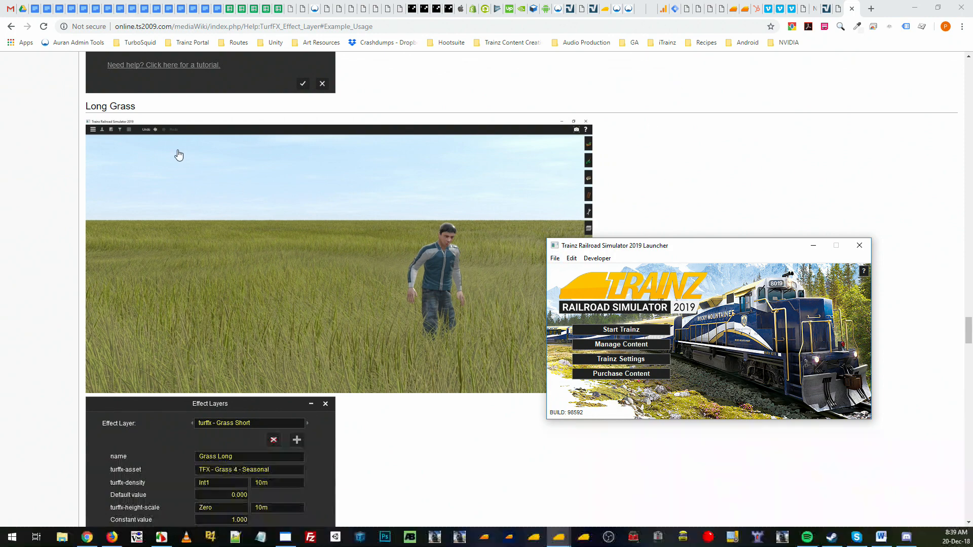
Name the new route 'Turf Example', confirm it, and bring up the terrain editing tools.
{"action": "scroll", "scroll_direction": "up", "scroll_amount": 3}
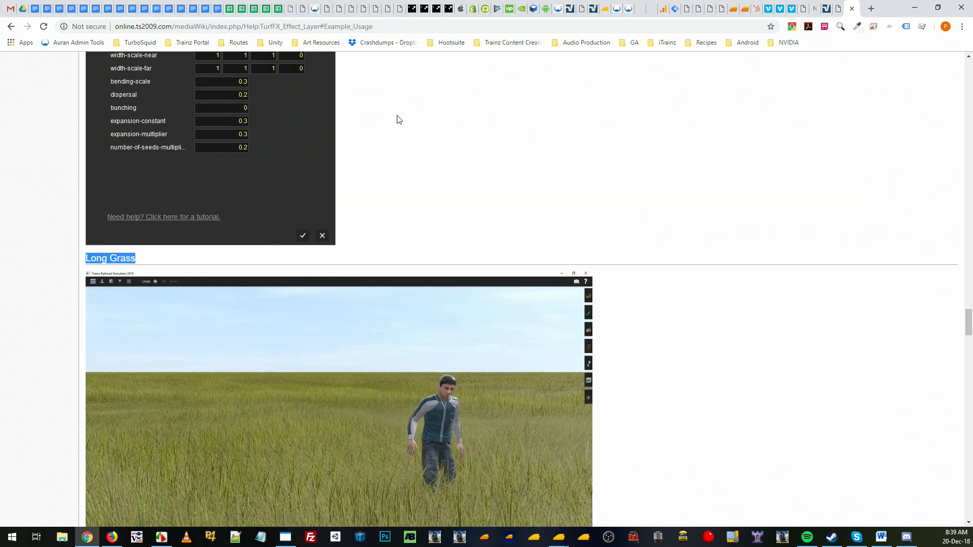
{"action": "scroll", "scroll_direction": "down", "scroll_amount": 3}
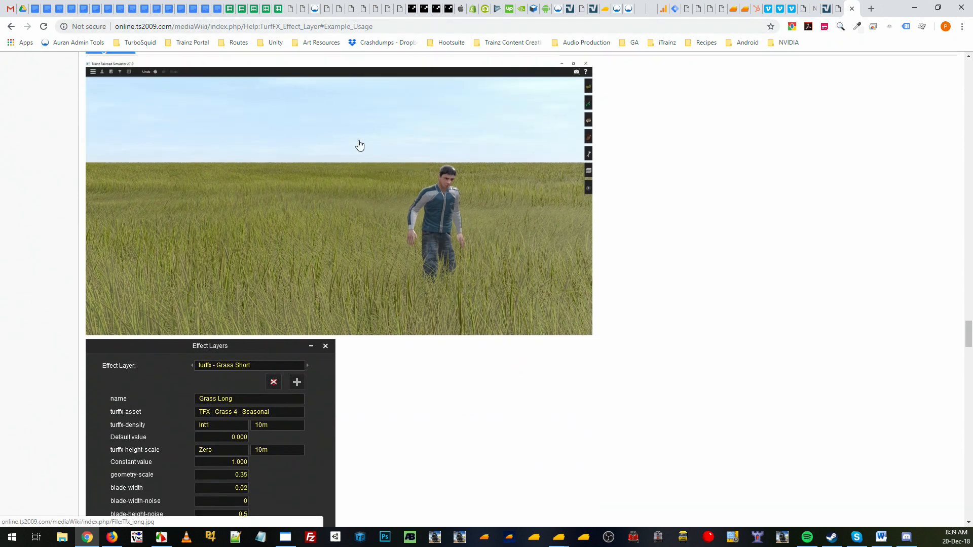
{"action": "scroll", "scroll_direction": "up", "scroll_amount": 3}
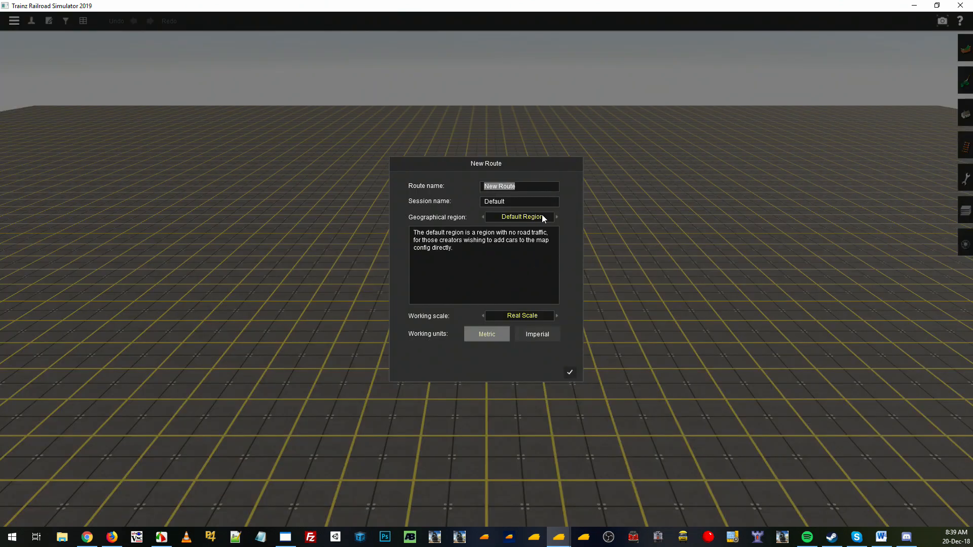
{"action": "type", "text": "Turf Example"}
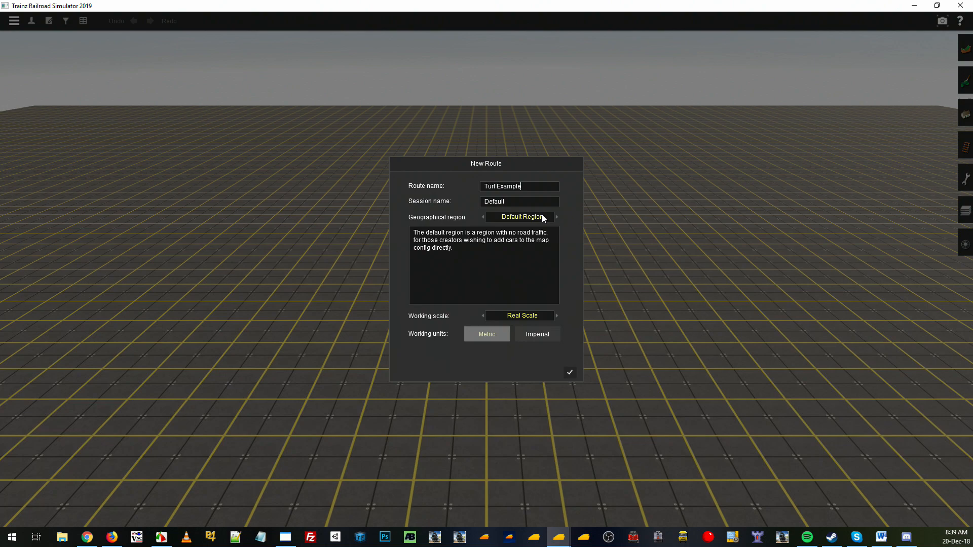
{"action": "left_click", "coordinate": [569, 372]}
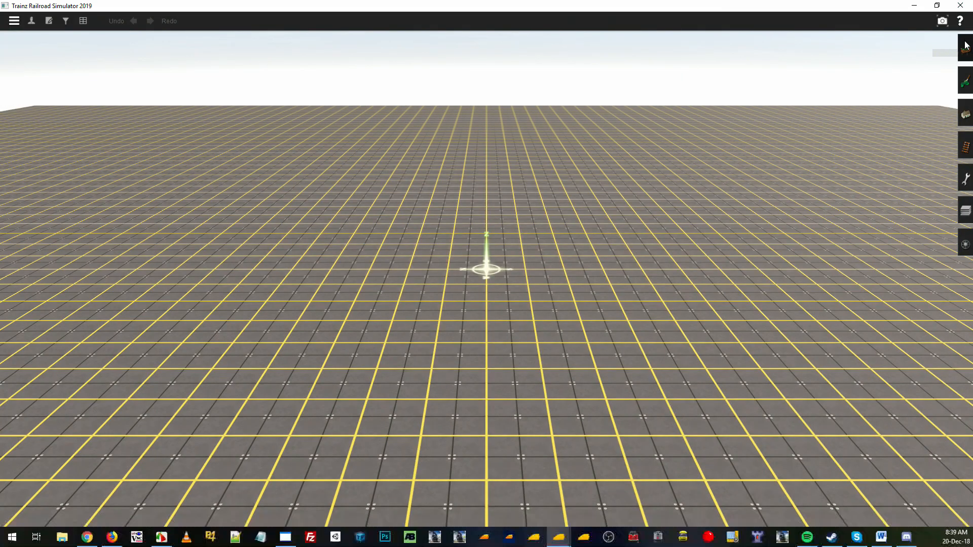
{"action": "left_click", "coordinate": [965, 48]}
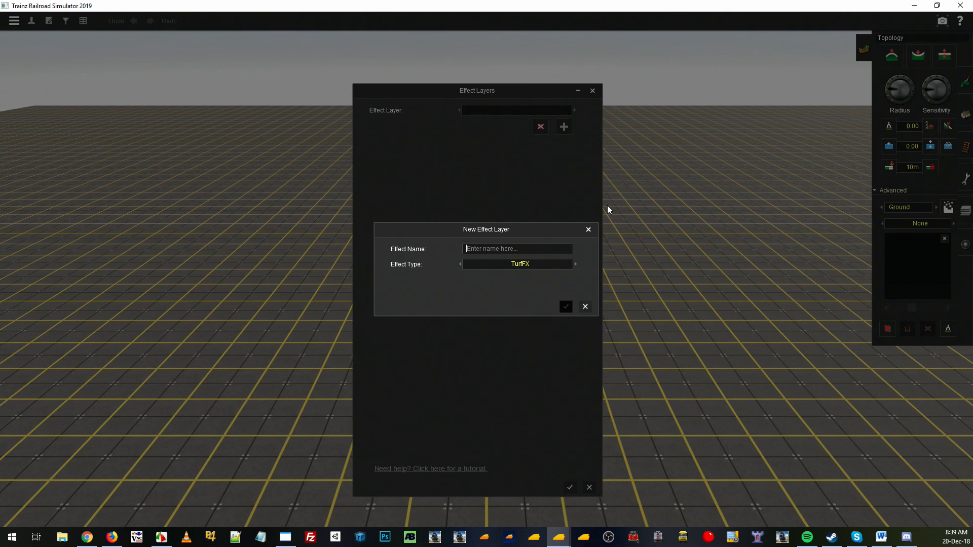
Create a TurfFX effect layer named 'Grass Long' and begin choosing its grass asset.
{"action": "type", "text": "Grass Long"}
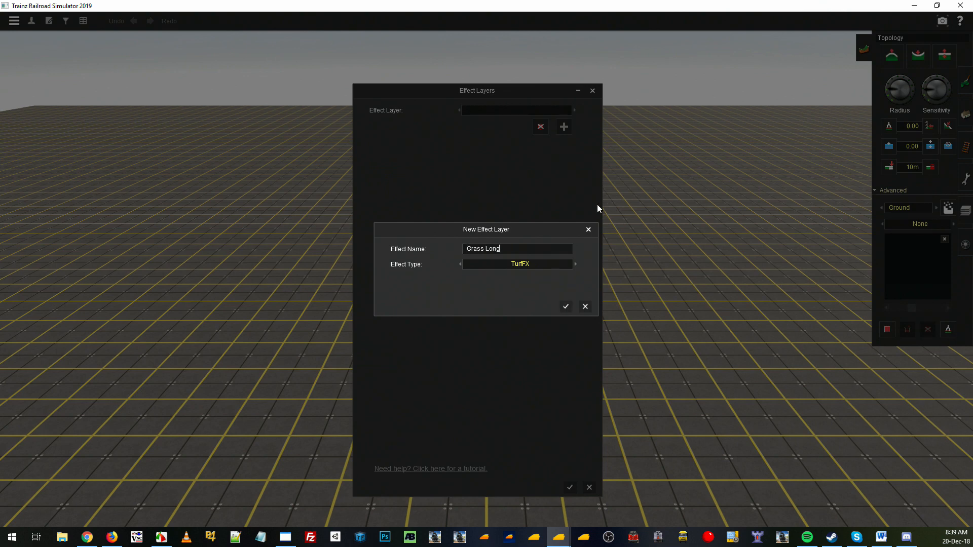
{"action": "left_click", "coordinate": [564, 306]}
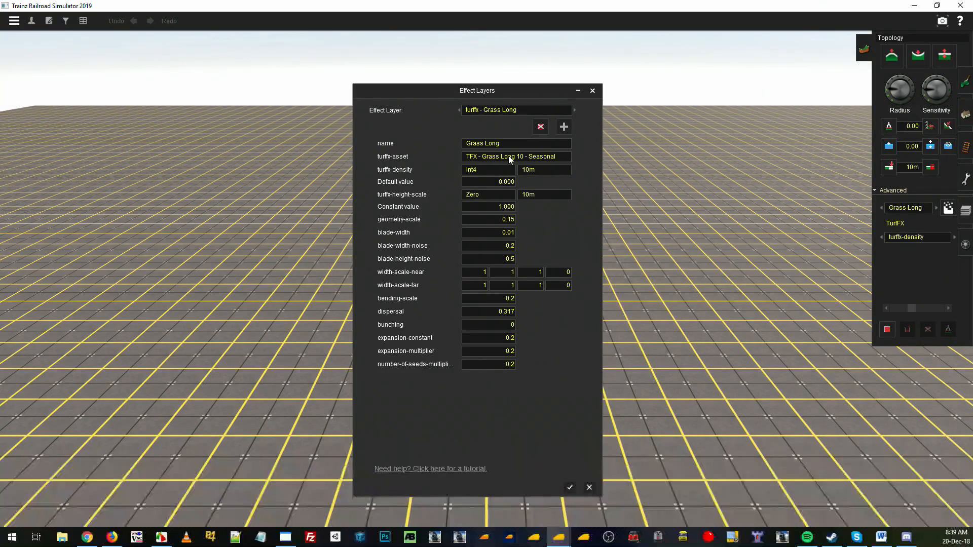
{"action": "left_click", "coordinate": [515, 156]}
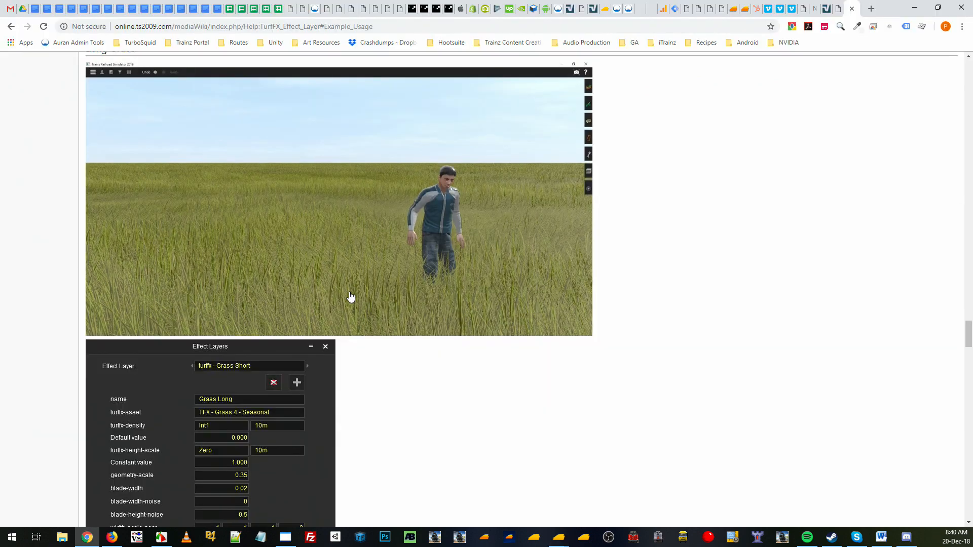
{"action": "scroll", "scroll_direction": "down", "scroll_amount": 3}
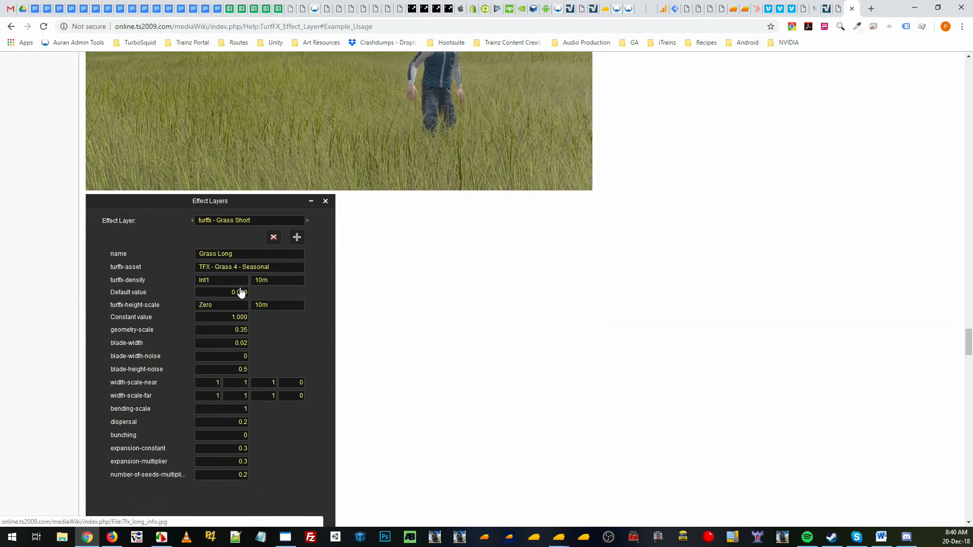
{"action": "scroll", "scroll_direction": "up", "scroll_amount": 3}
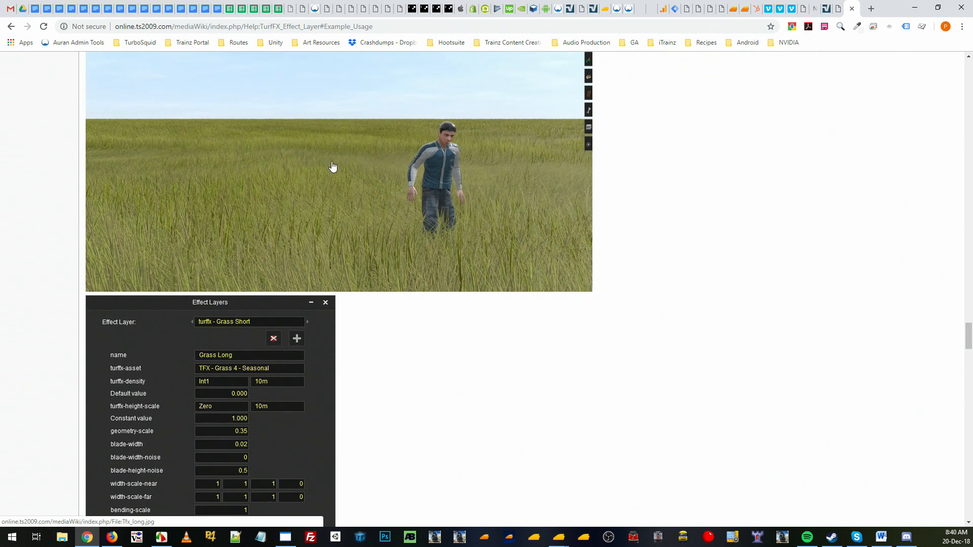
{"action": "scroll", "scroll_direction": "down", "scroll_amount": 3}
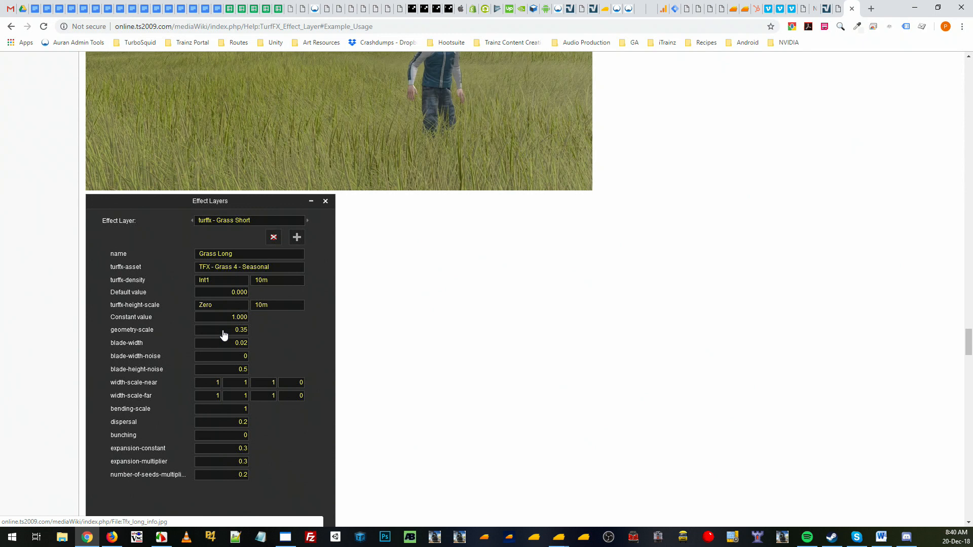
{"action": "mouse_move", "coordinate": [383, 186]}
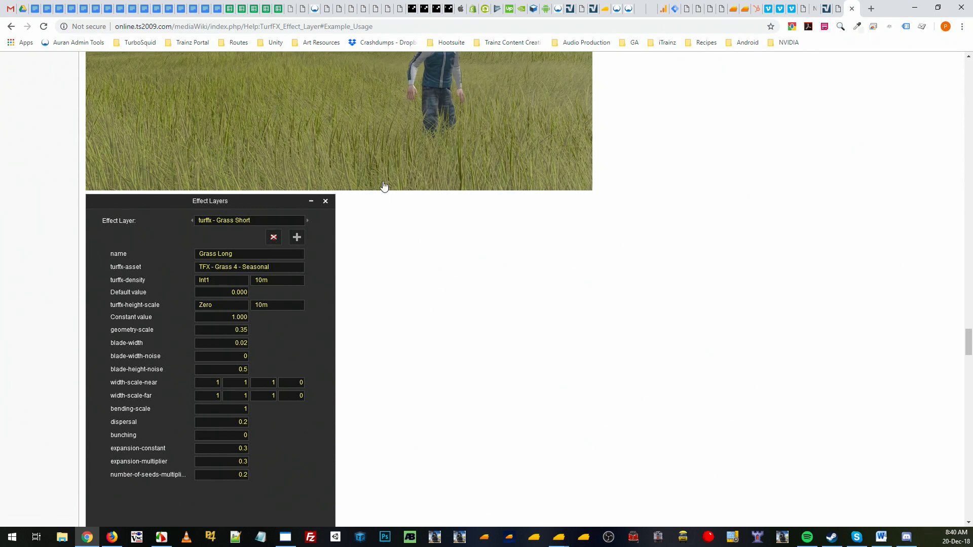
{"action": "mouse_move", "coordinate": [234, 336]}
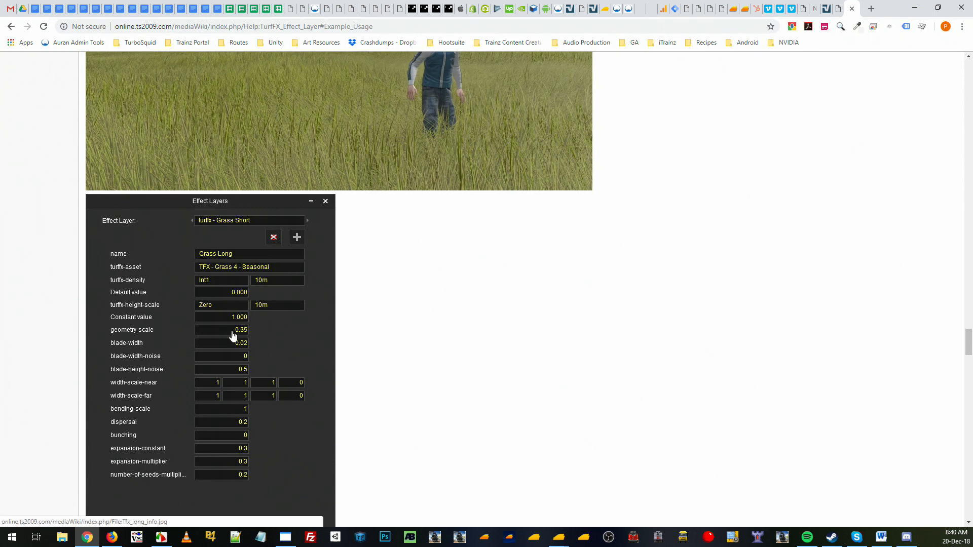
{"action": "mouse_move", "coordinate": [241, 335]}
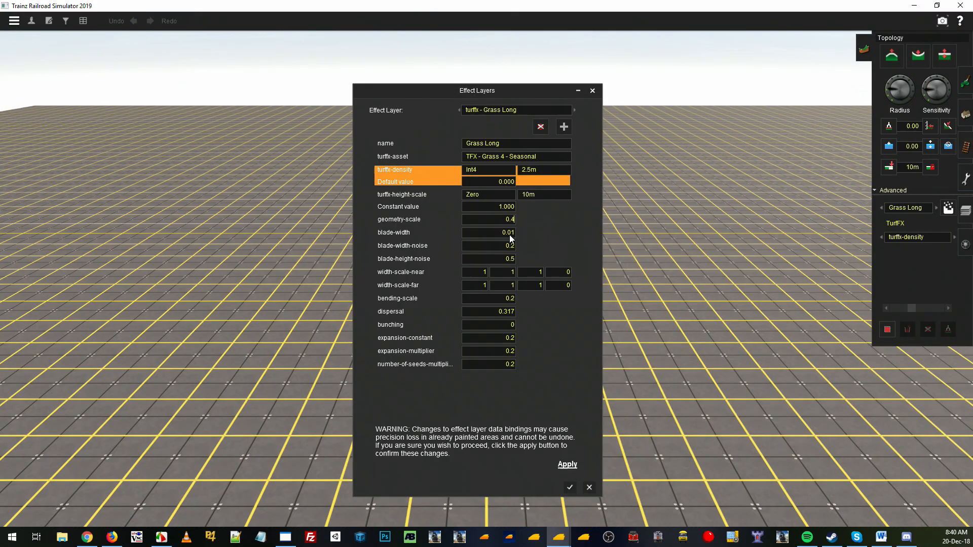
{"action": "mouse_move", "coordinate": [520, 225]}
{"action": "type", "text": "0.02"}
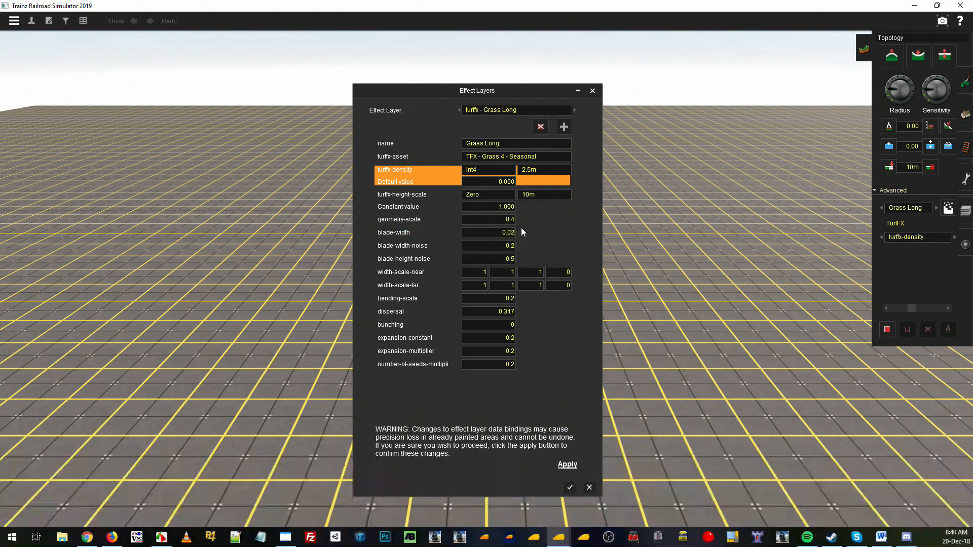
{"action": "mouse_move", "coordinate": [510, 258]}
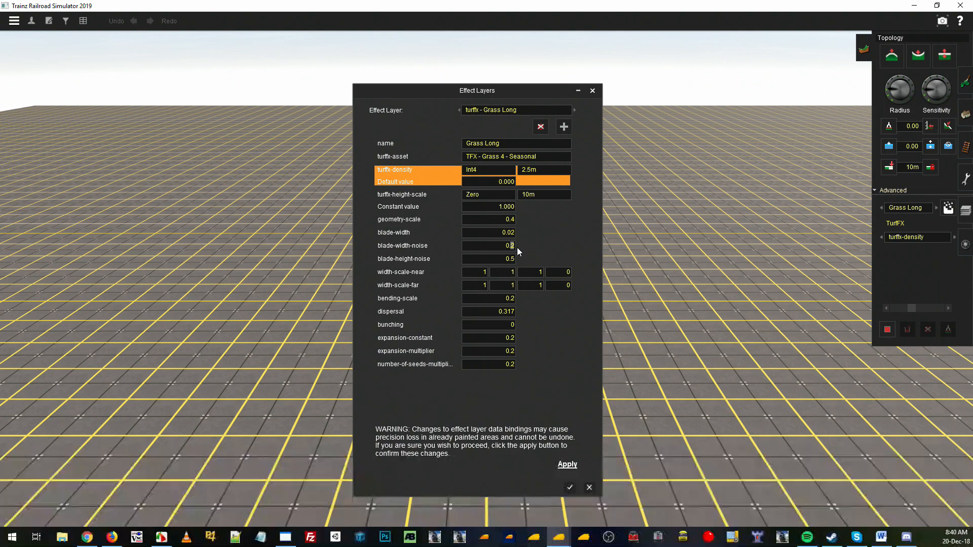
Bring up the wiki reference settings for the Grass 4 Seasonal layer values.
{"action": "left_click", "coordinate": [87, 537]}
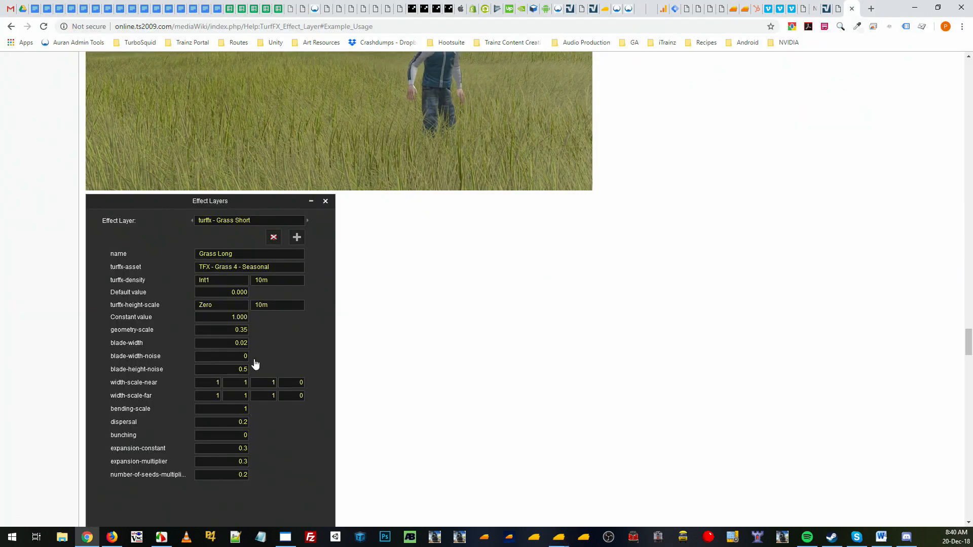
{"action": "mouse_move", "coordinate": [305, 355]}
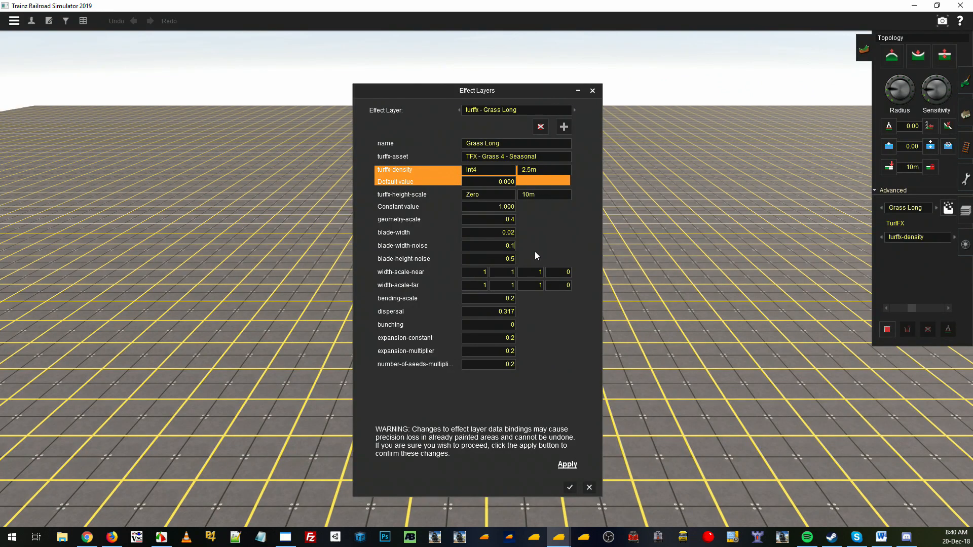
{"action": "mouse_move", "coordinate": [504, 250]}
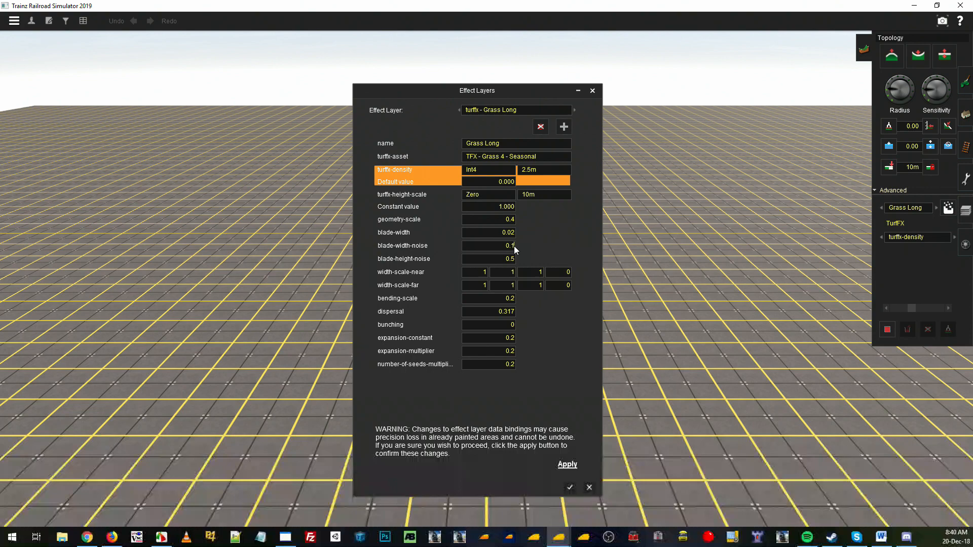
{"action": "mouse_move", "coordinate": [524, 253]}
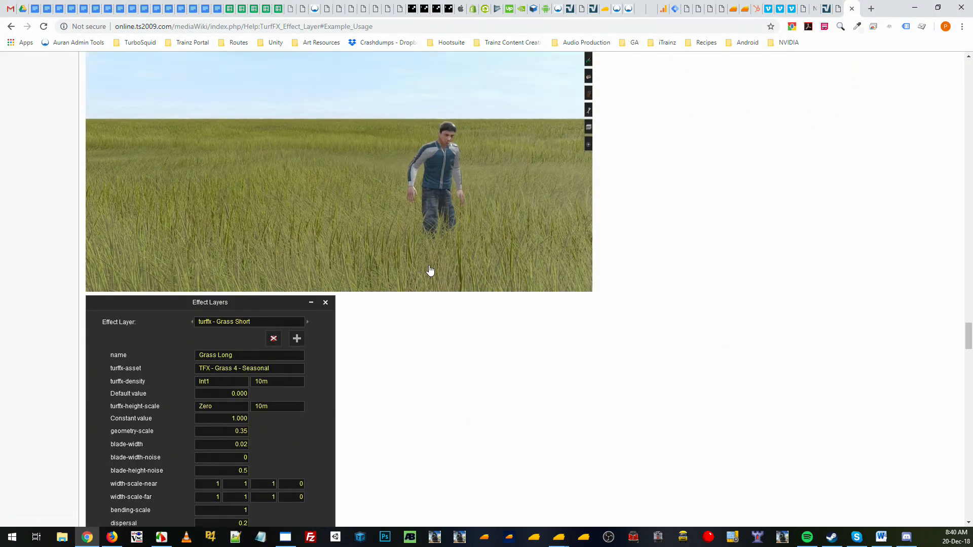
{"action": "mouse_move", "coordinate": [495, 225]}
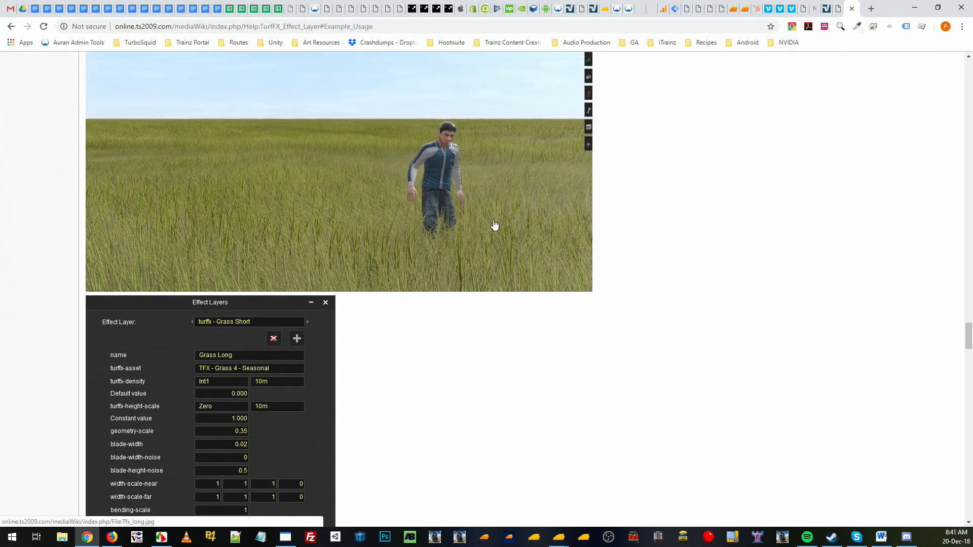
{"action": "mouse_move", "coordinate": [501, 323]}
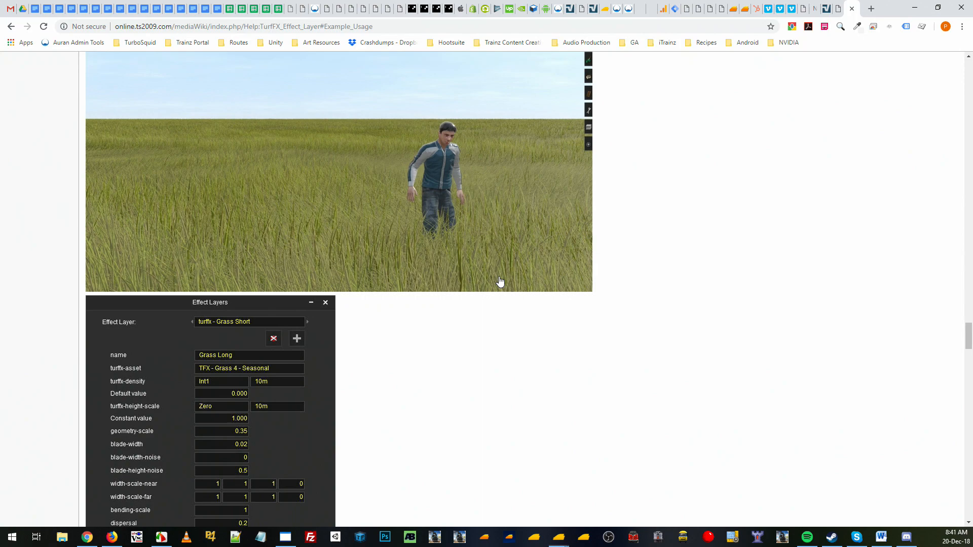
Set Grass Long's bending-scale to 0.8 and dispersal to 0.1.
{"action": "scroll", "scroll_direction": "down", "scroll_amount": 3}
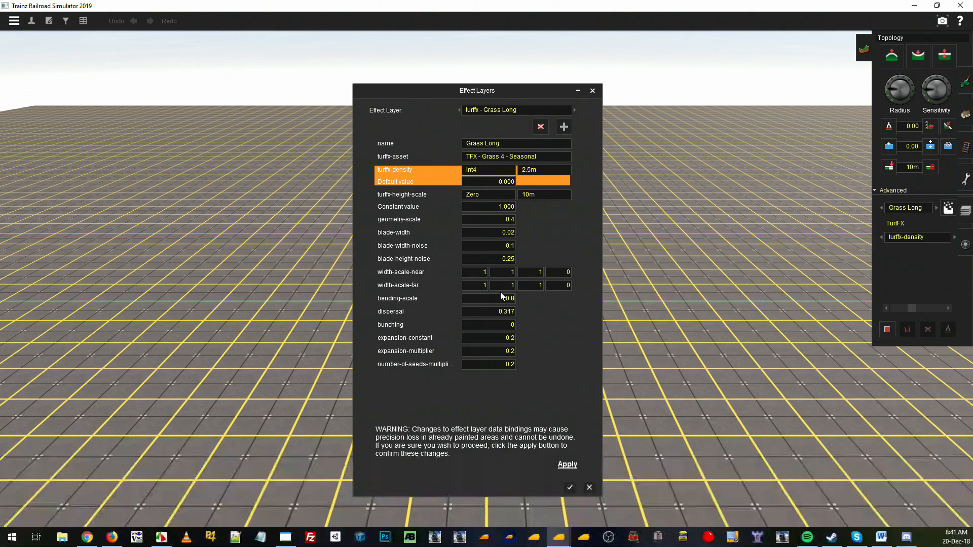
{"action": "mouse_move", "coordinate": [498, 317]}
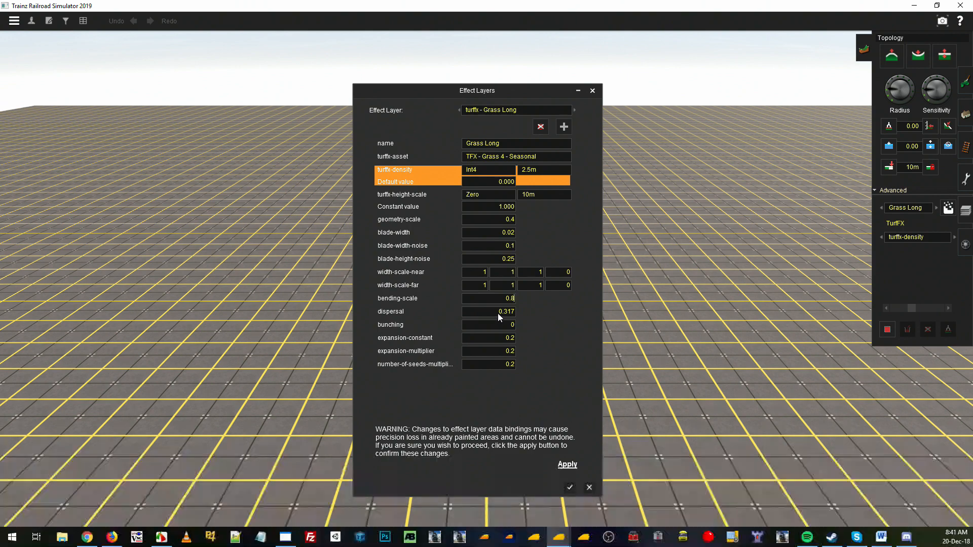
{"action": "left_click", "coordinate": [86, 537]}
{"action": "type", "text": "0.1"}
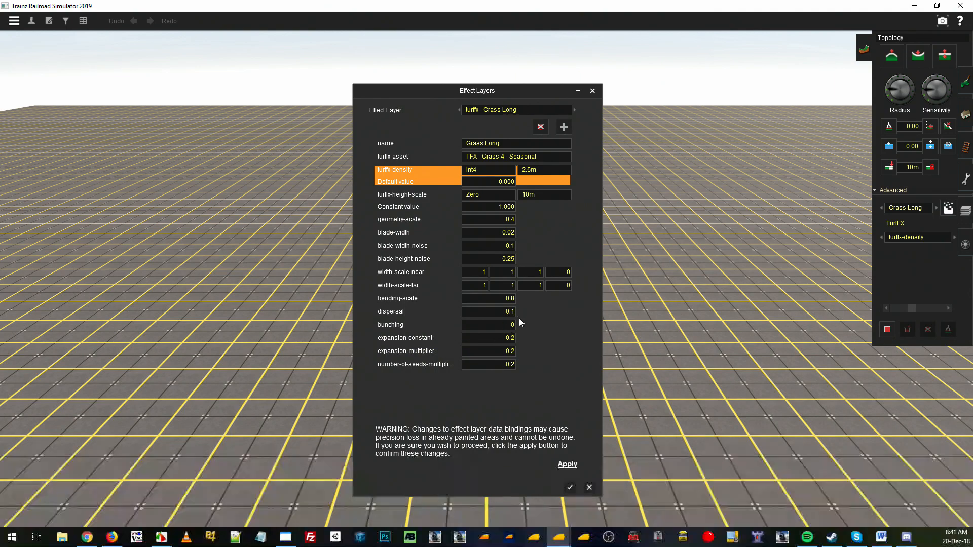
{"action": "mouse_move", "coordinate": [514, 325]}
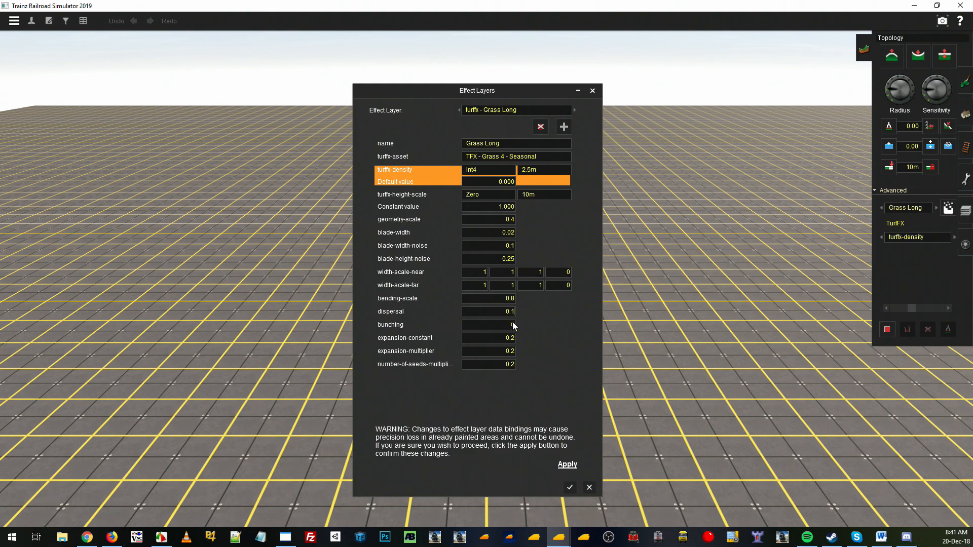
{"action": "mouse_move", "coordinate": [514, 371]}
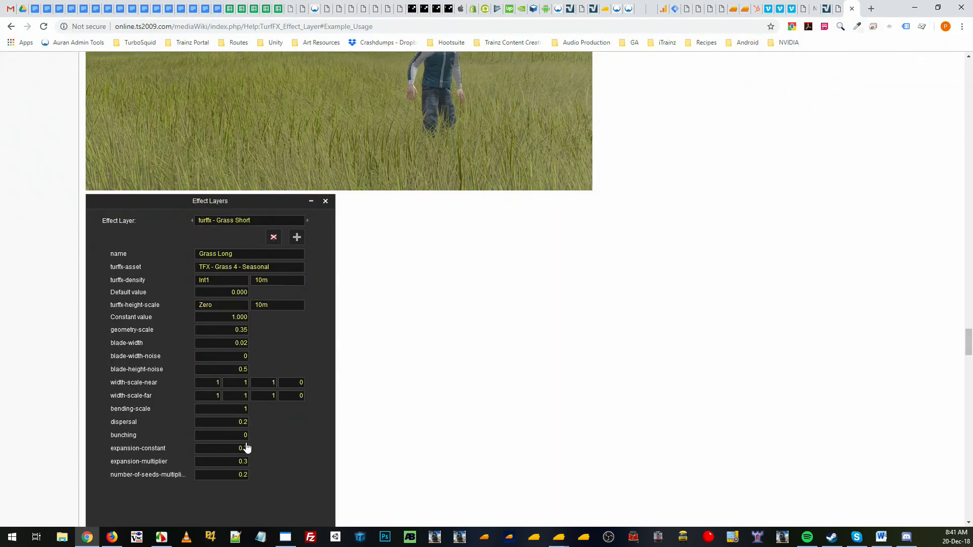
{"action": "mouse_move", "coordinate": [151, 467]}
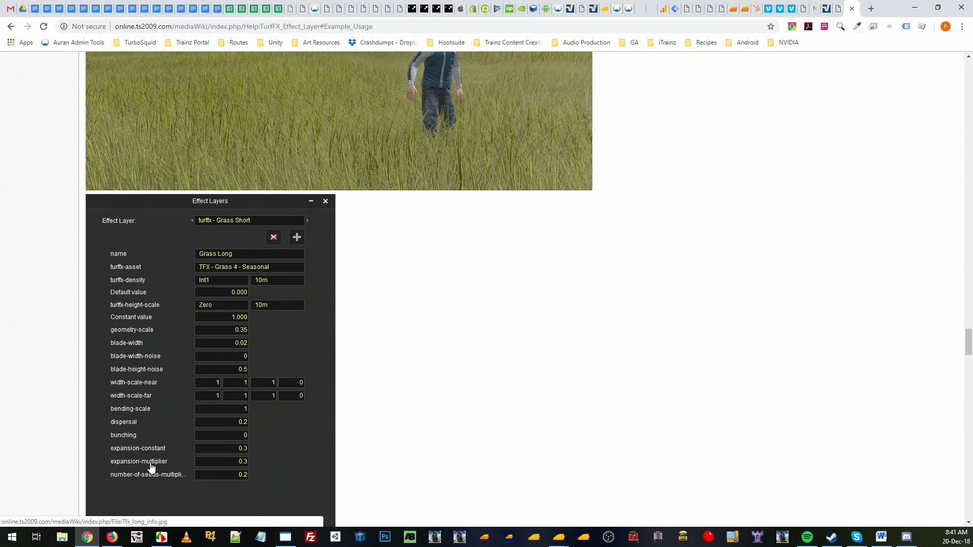
{"action": "mouse_move", "coordinate": [239, 462]}
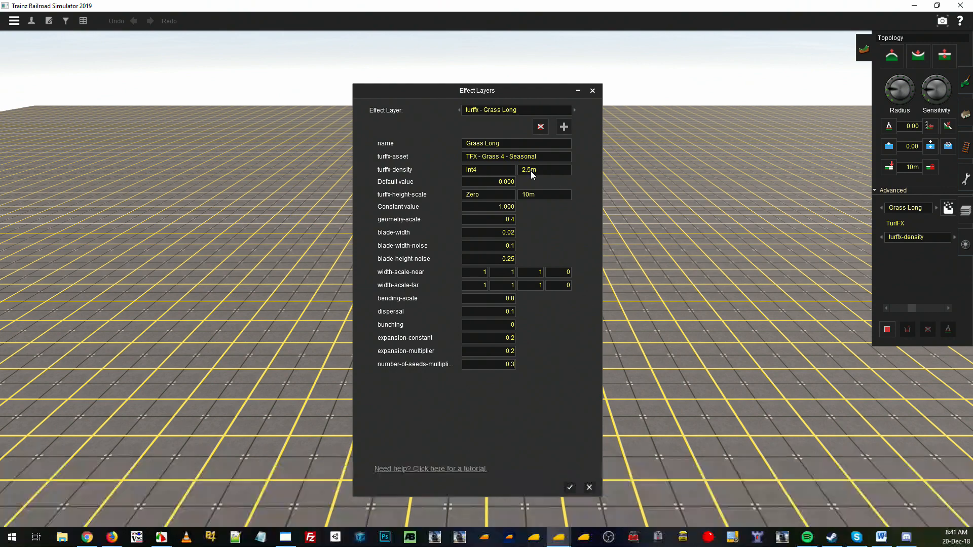
Apply the Grass Long settings with seeds multiplier 0.3 and select the Height up brush.
{"action": "left_click", "coordinate": [588, 487]}
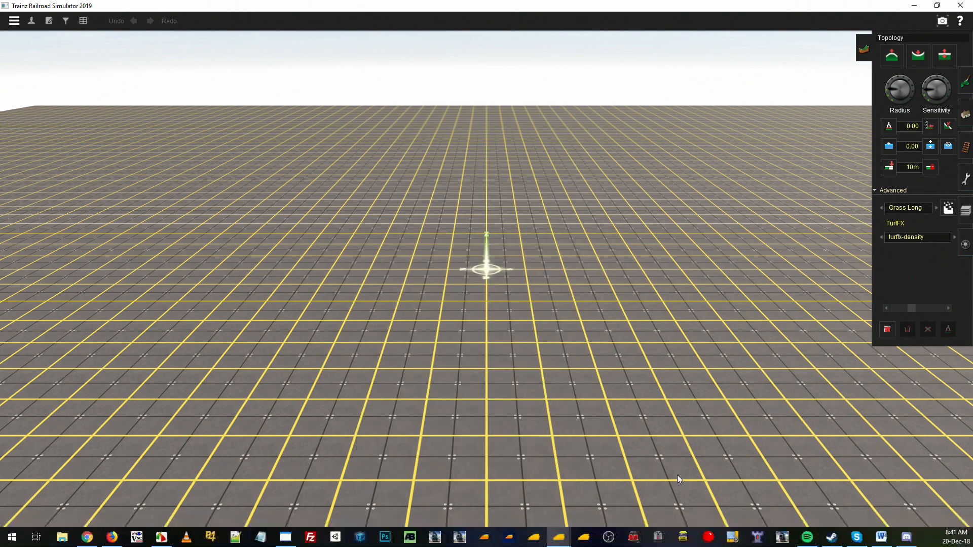
{"action": "left_click", "coordinate": [891, 55]}
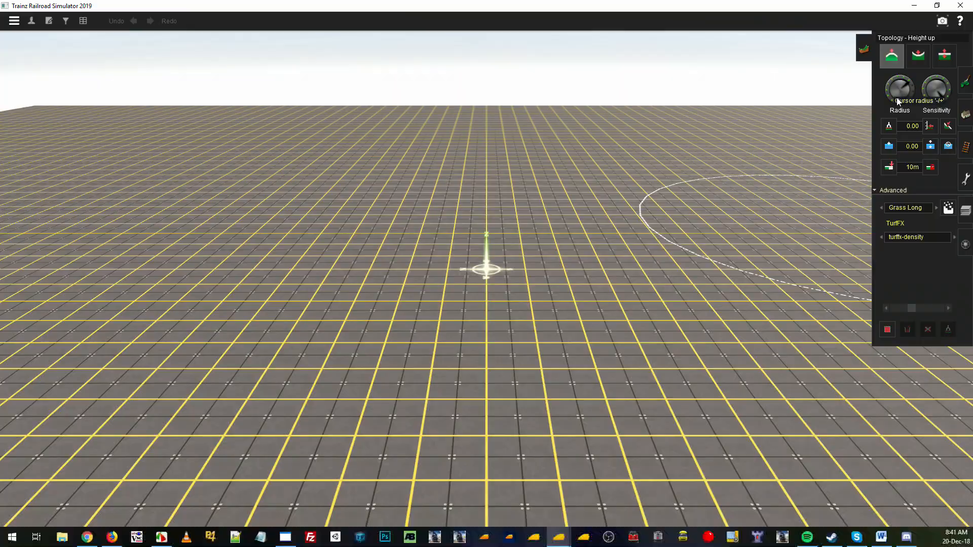
{"action": "left_click", "coordinate": [404, 275]}
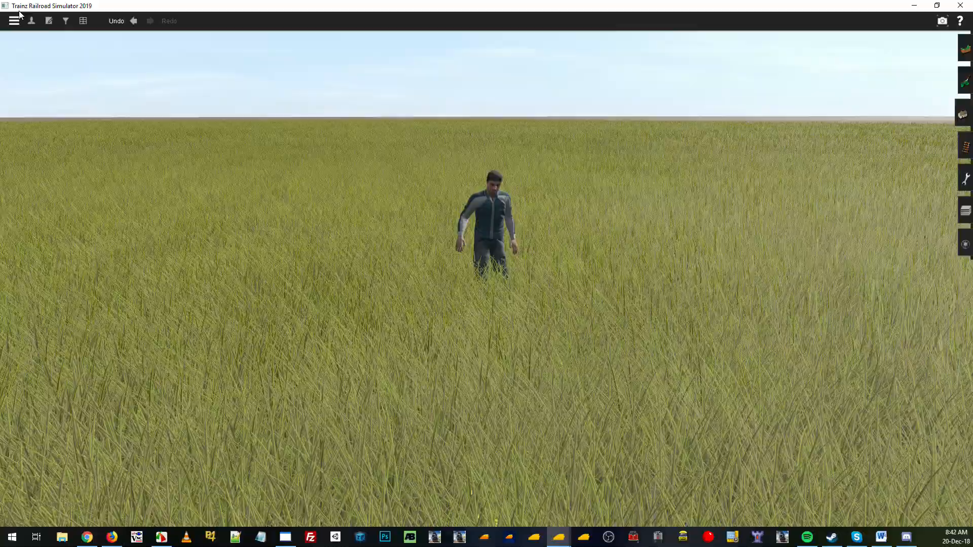
Open Edit Environment from the main menu to check the wind strength.
{"action": "left_click", "coordinate": [13, 20]}
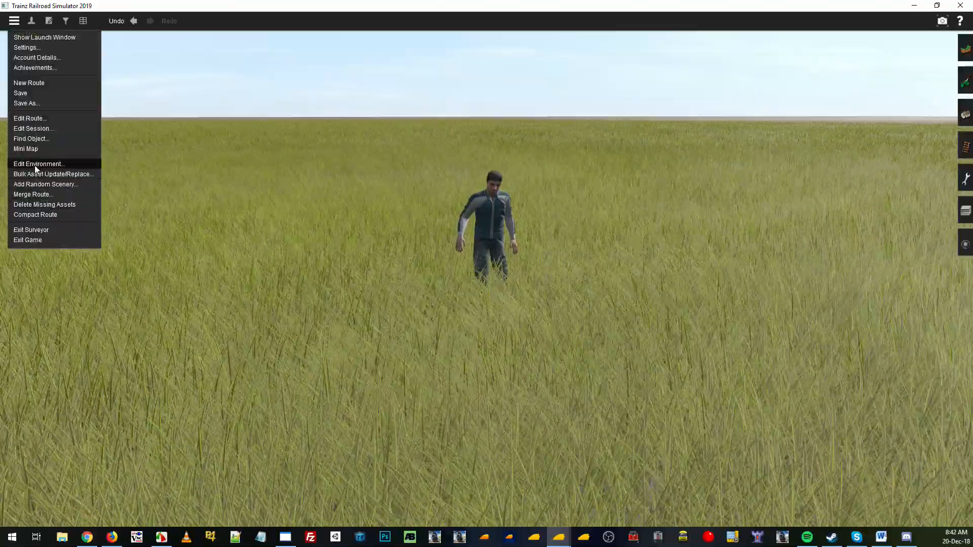
{"action": "left_click", "coordinate": [38, 163]}
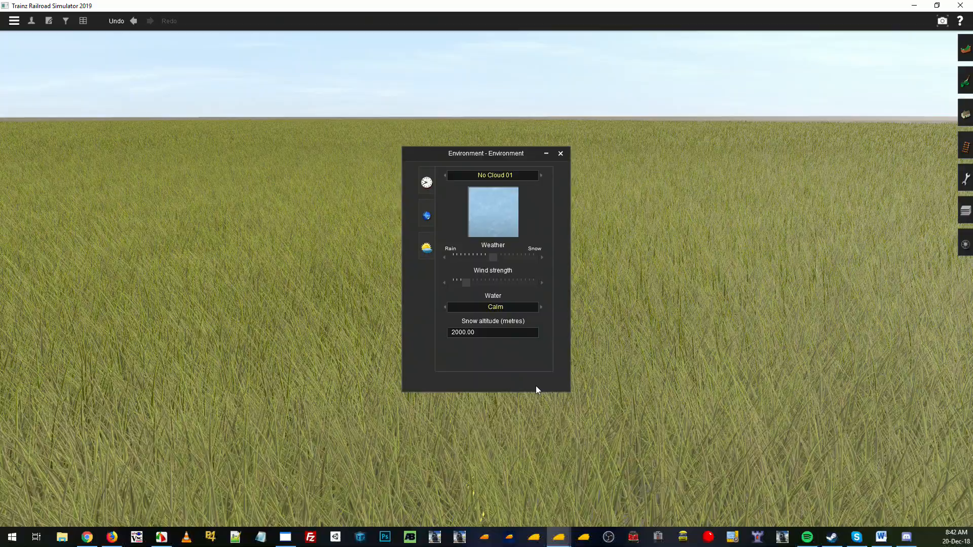
{"action": "mouse_move", "coordinate": [503, 353]}
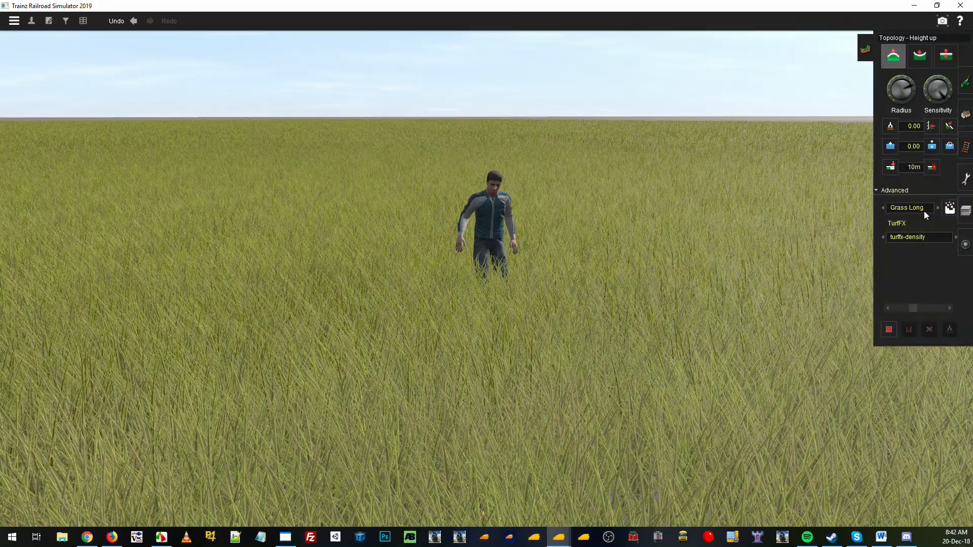
{"action": "left_click", "coordinate": [948, 208]}
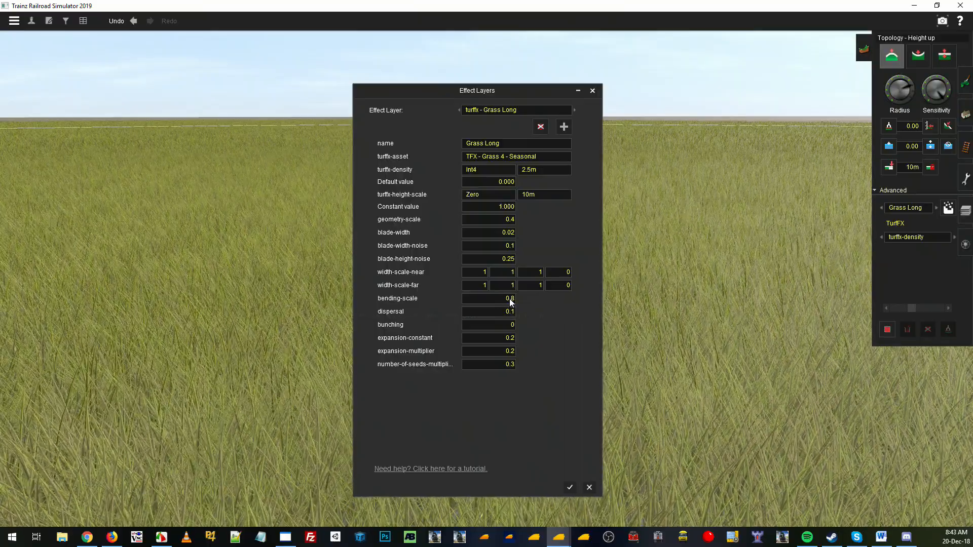
{"action": "mouse_move", "coordinate": [488, 298]}
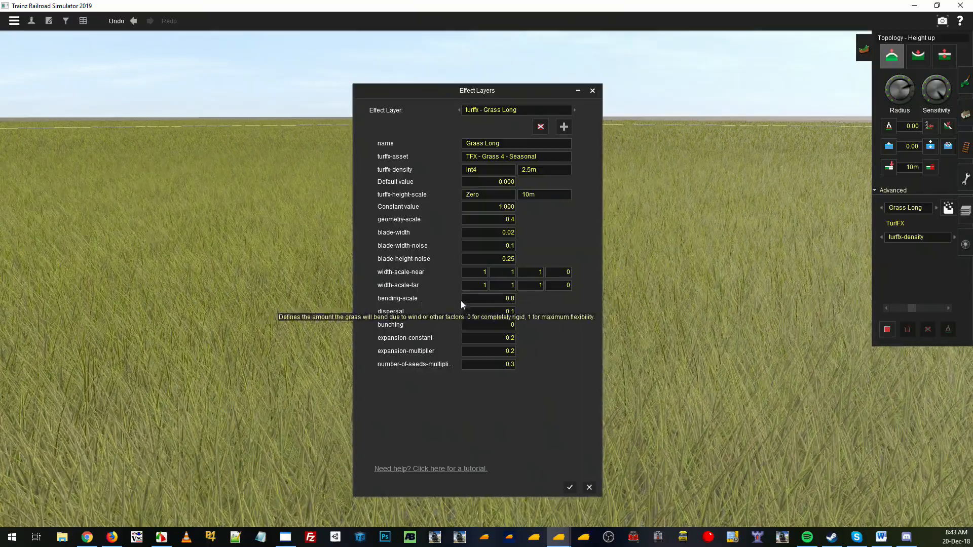
{"action": "mouse_move", "coordinate": [93, 231]}
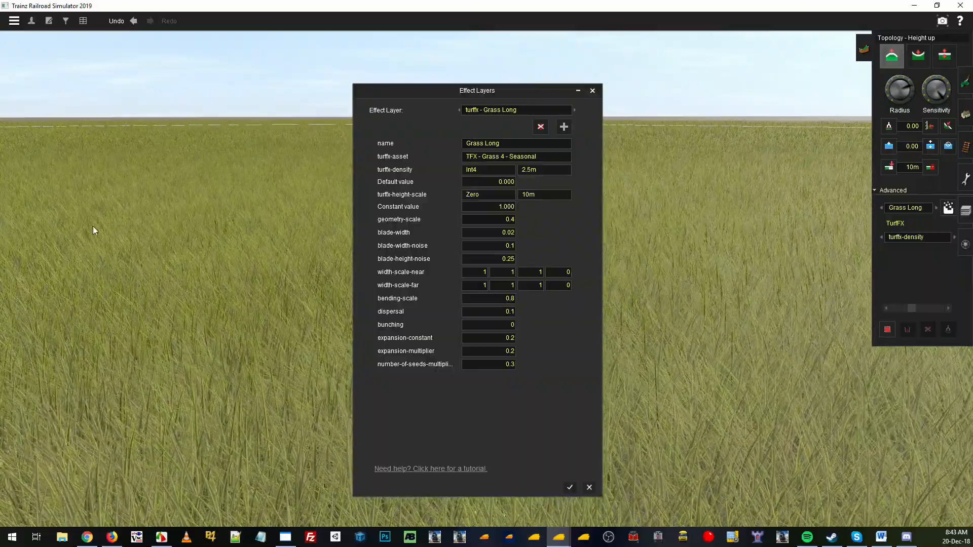
{"action": "mouse_move", "coordinate": [214, 237]}
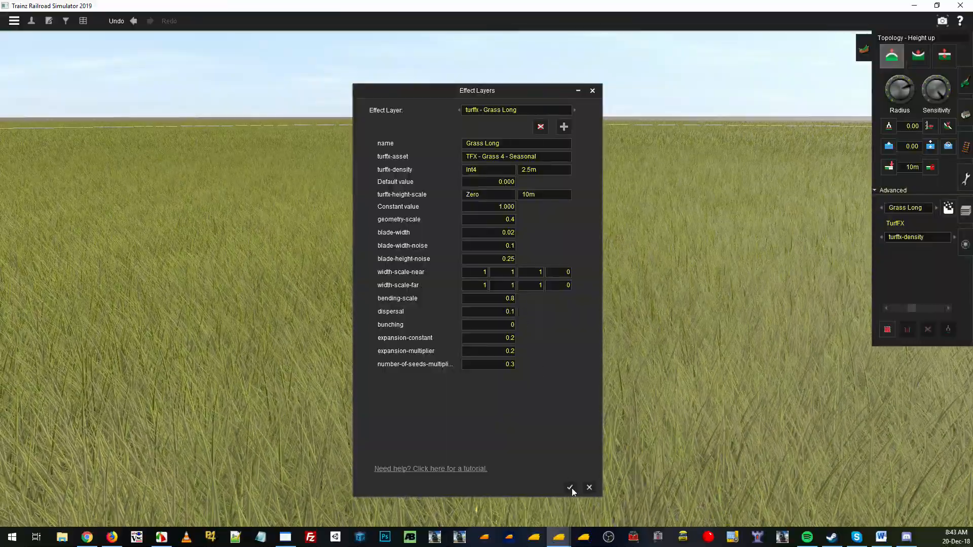
{"action": "left_click", "coordinate": [13, 20]}
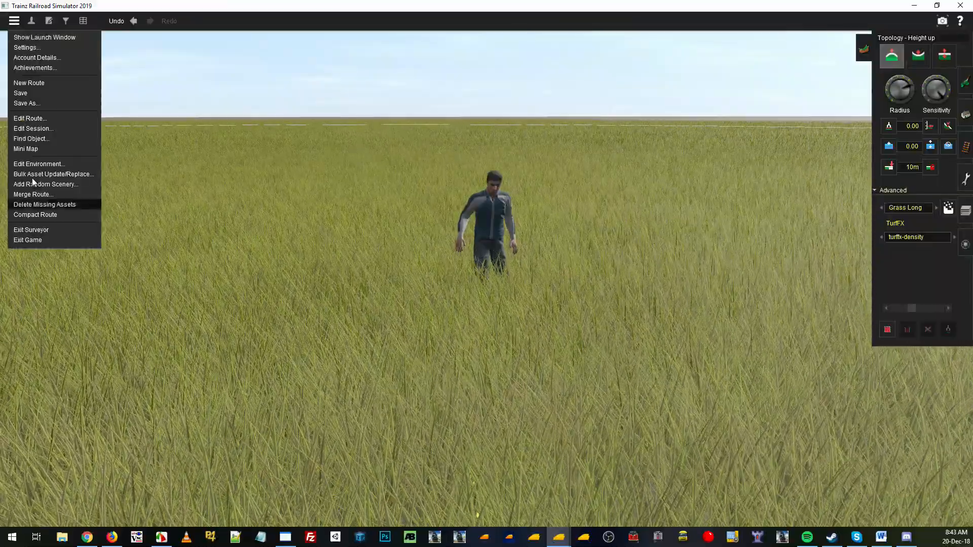
{"action": "left_click", "coordinate": [39, 163]}
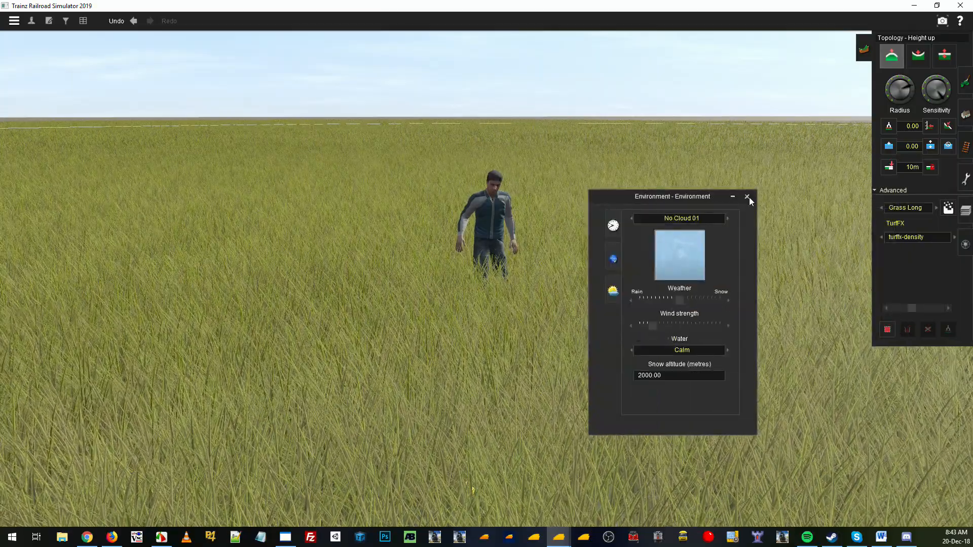
{"action": "left_click", "coordinate": [746, 197]}
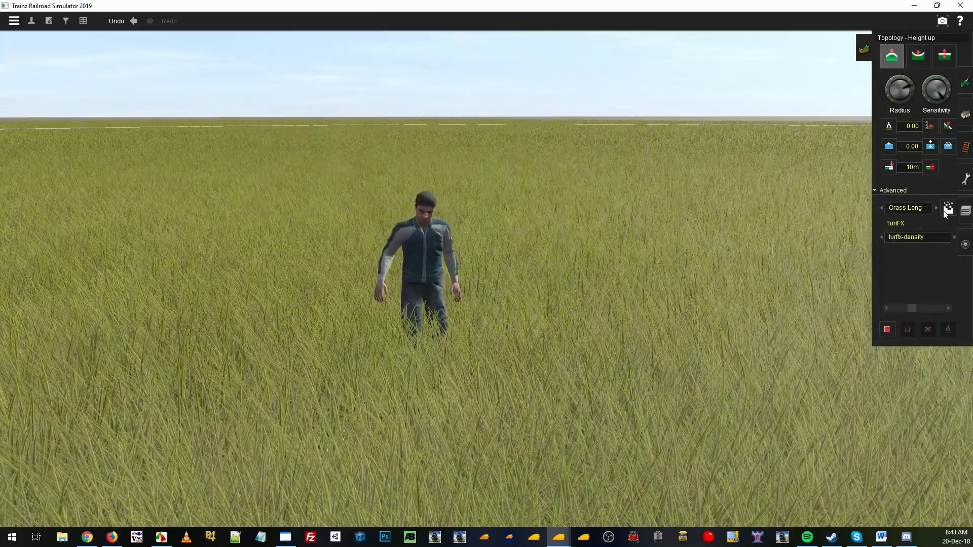
Raise Grass Long's dispersal to 0.2, apply it, and reopen the layer to verify.
{"action": "left_click", "coordinate": [947, 208]}
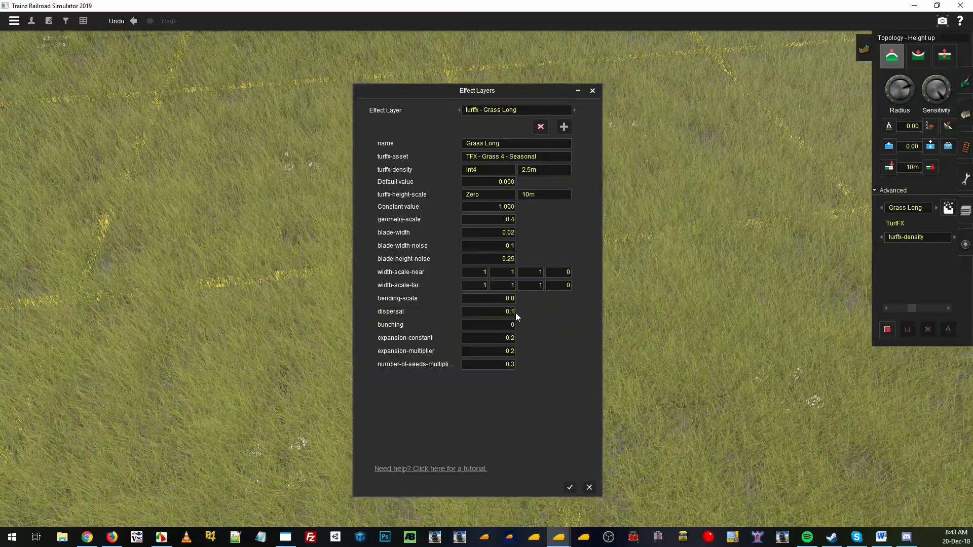
{"action": "mouse_move", "coordinate": [521, 317]}
{"action": "type", "text": "0.2"}
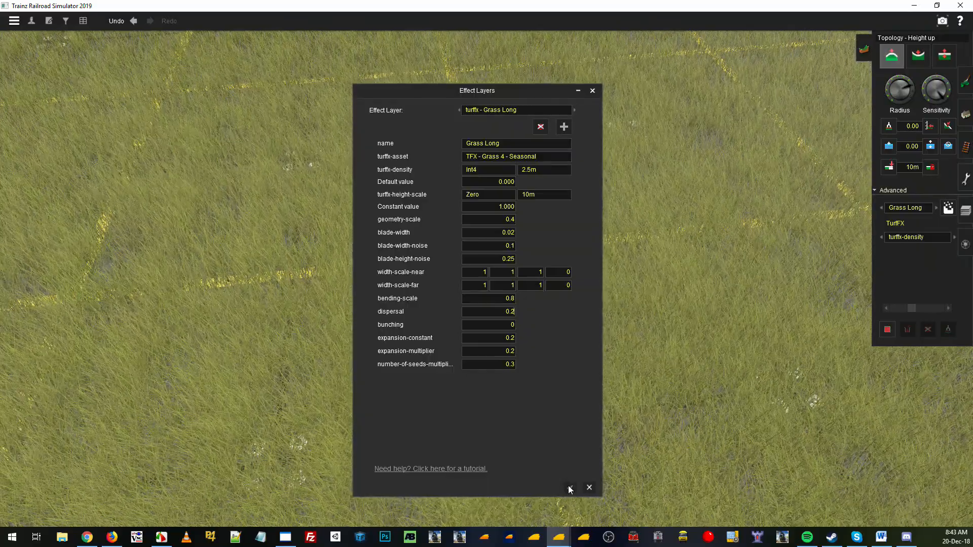
{"action": "left_click", "coordinate": [589, 487]}
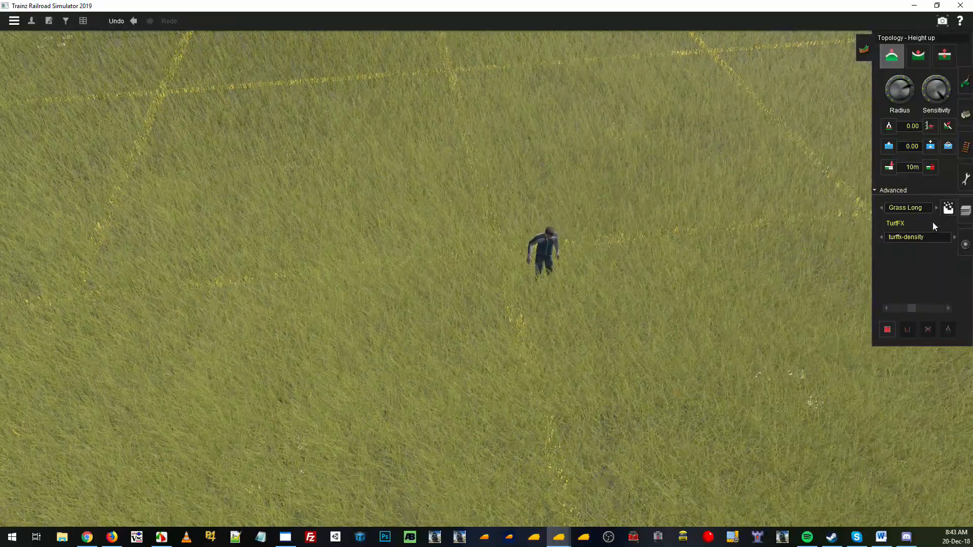
{"action": "left_click", "coordinate": [949, 207]}
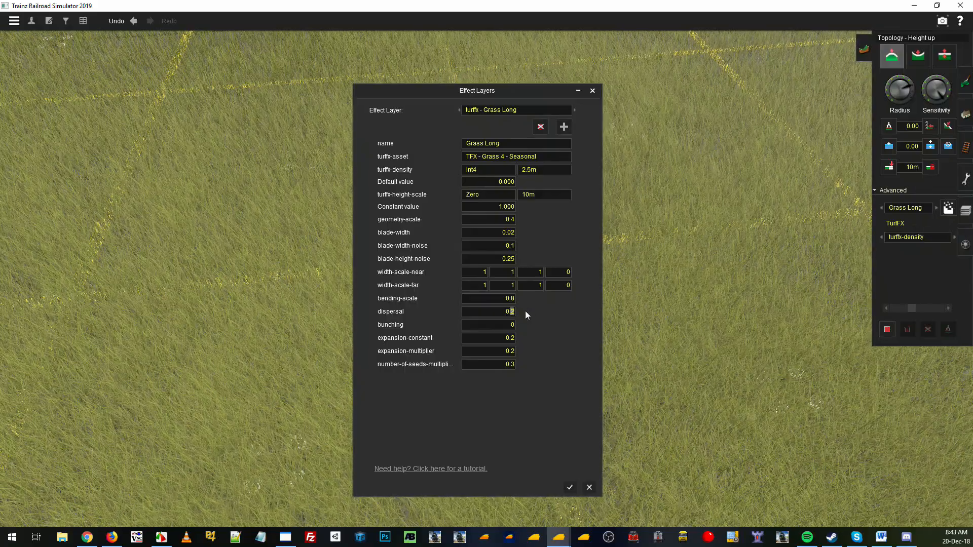
{"action": "left_click", "coordinate": [568, 487]}
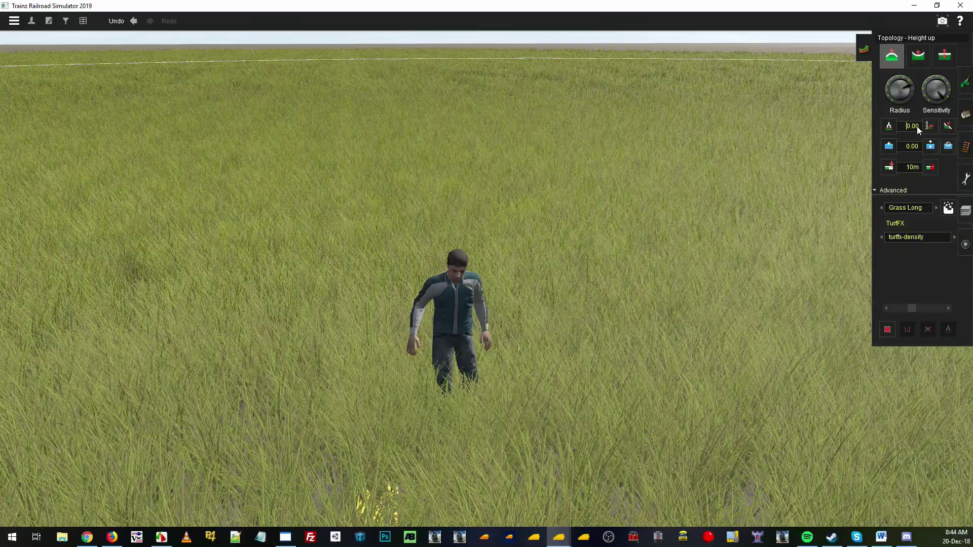
{"action": "mouse_move", "coordinate": [922, 126]}
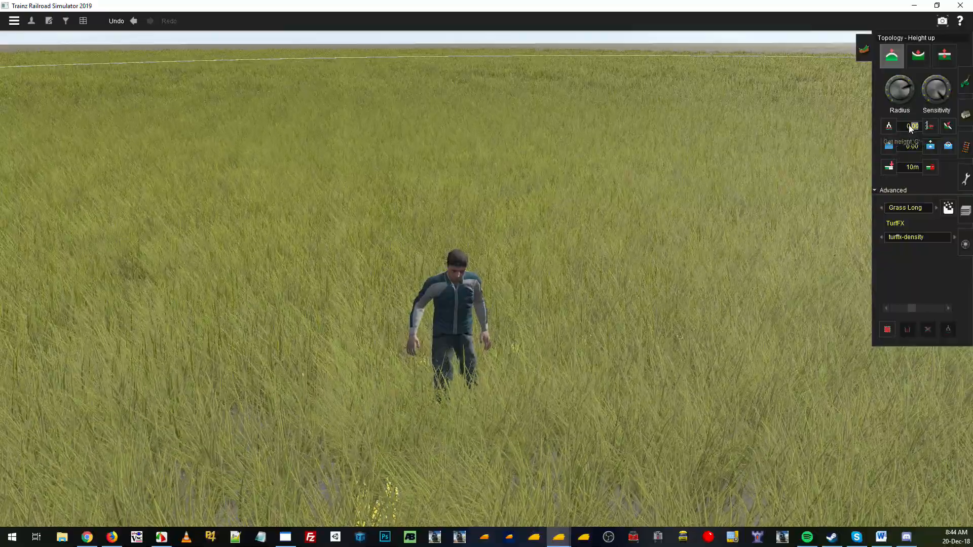
{"action": "mouse_move", "coordinate": [936, 85]}
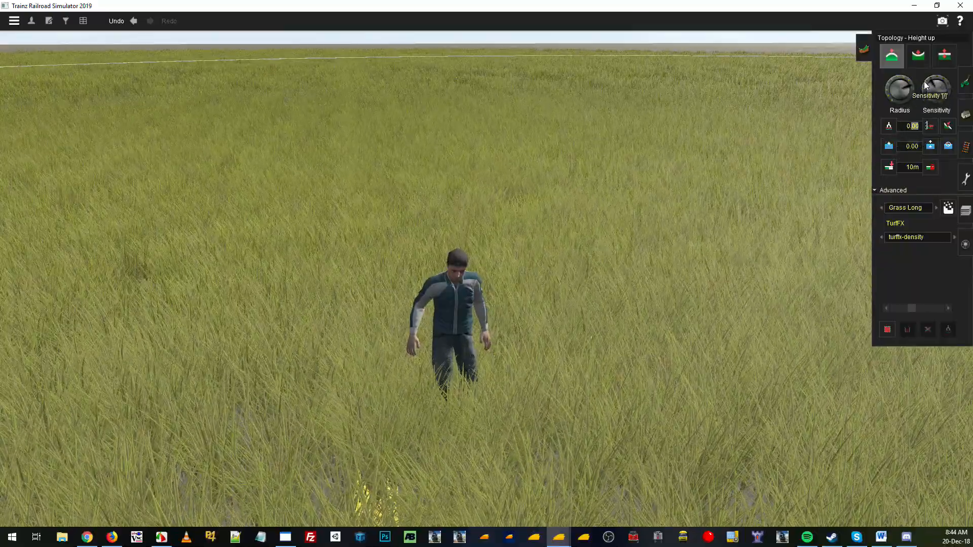
Switch the topology brush to Height down for lowering terrain.
{"action": "left_click", "coordinate": [918, 56]}
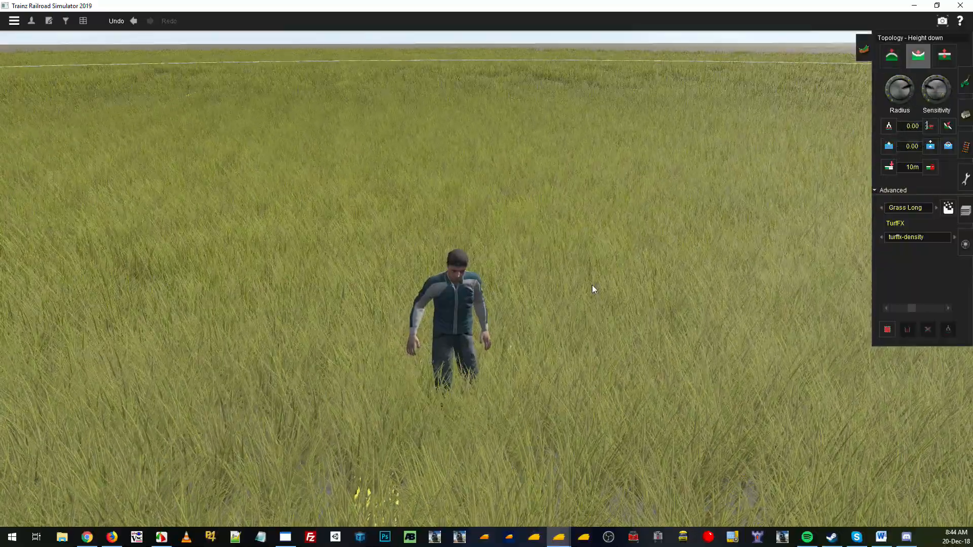